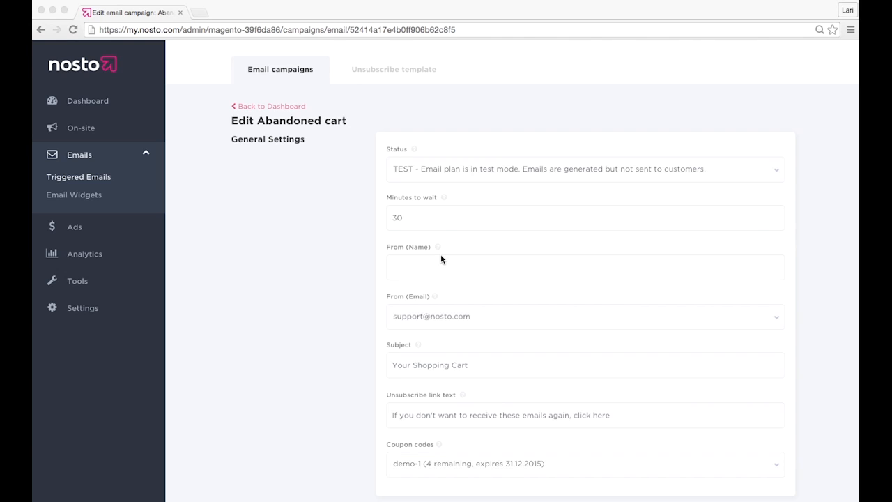
pyautogui.moveTo(355, 271)
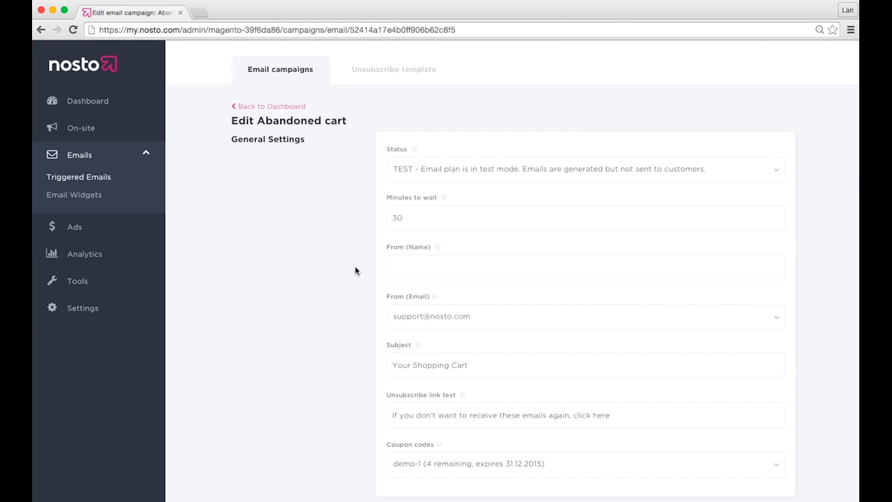
# Scroll the Edit Abandoned cart page down to the Visual Settings properties
pyautogui.scroll(-3)
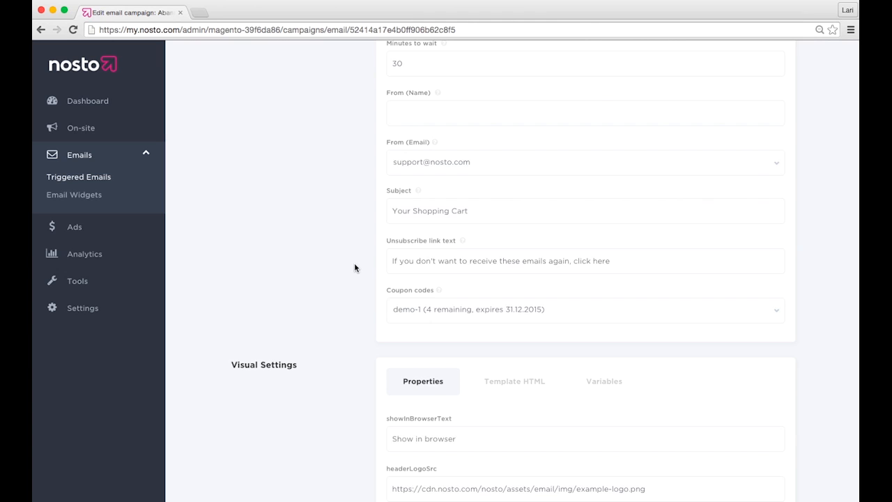
pyautogui.scroll(-3)
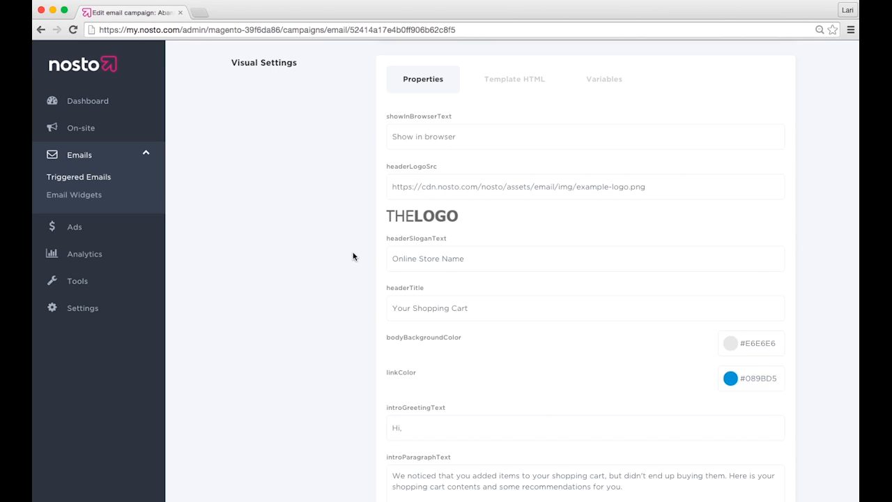
pyautogui.moveTo(348, 249)
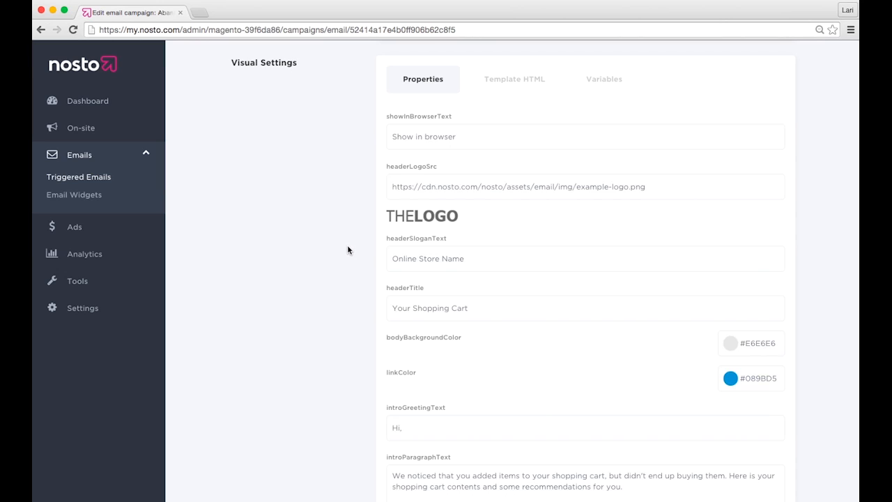
pyautogui.moveTo(372, 156)
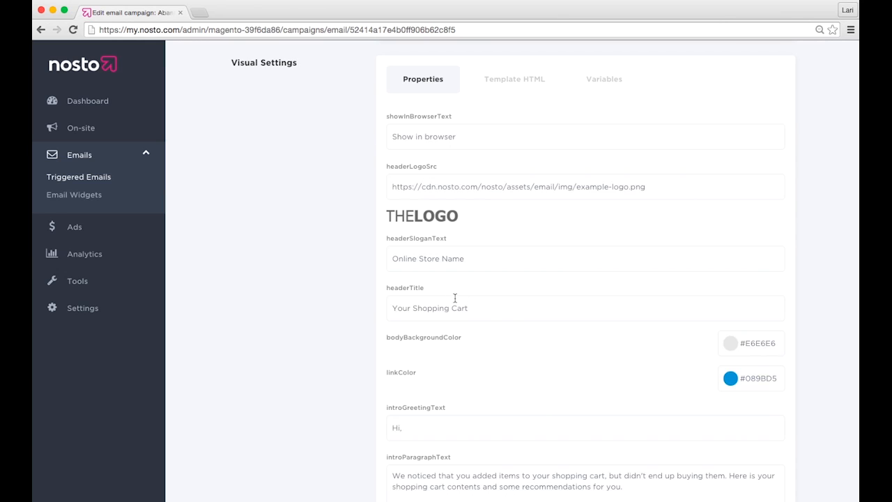
pyautogui.moveTo(443, 362)
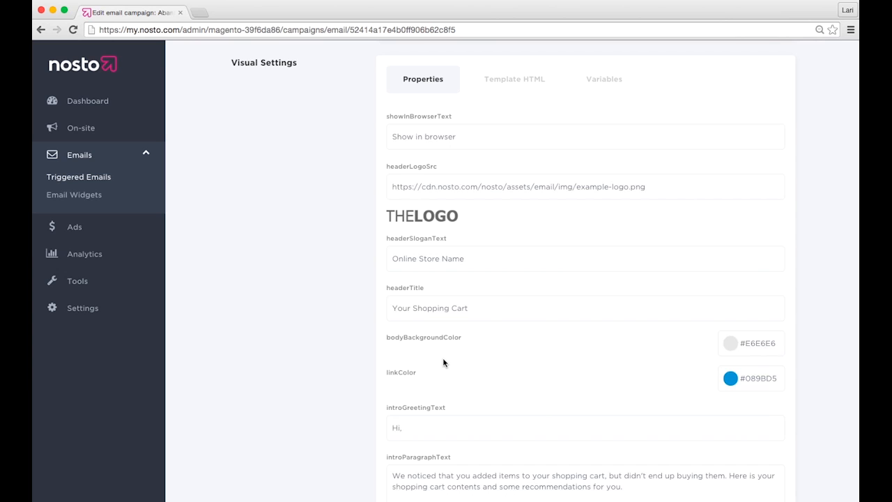
pyautogui.moveTo(439, 419)
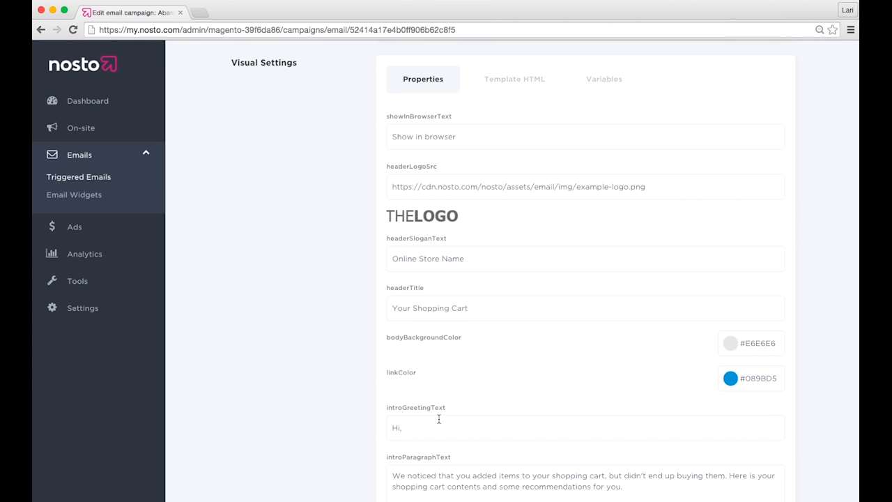
pyautogui.scroll(-3)
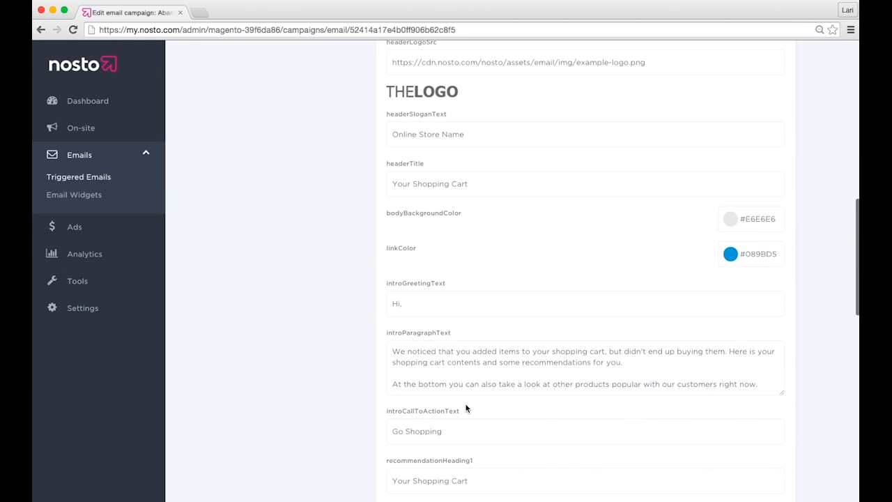
pyautogui.scroll(-3)
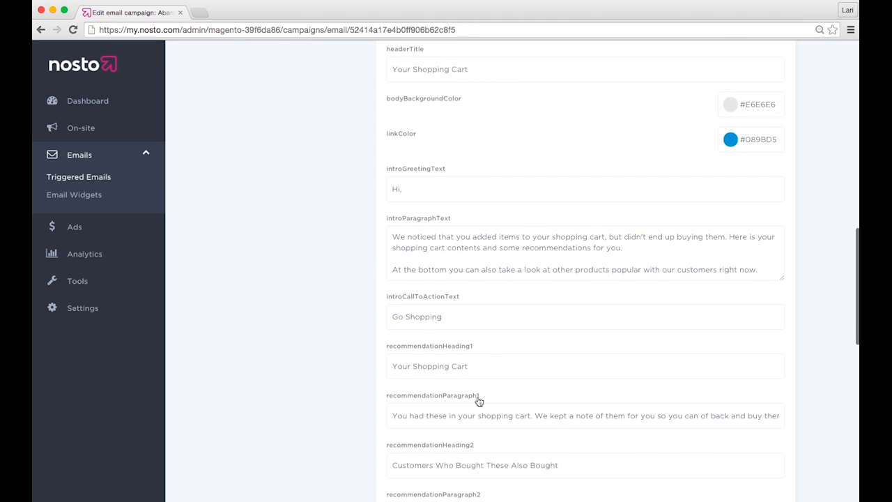
pyautogui.scroll(3)
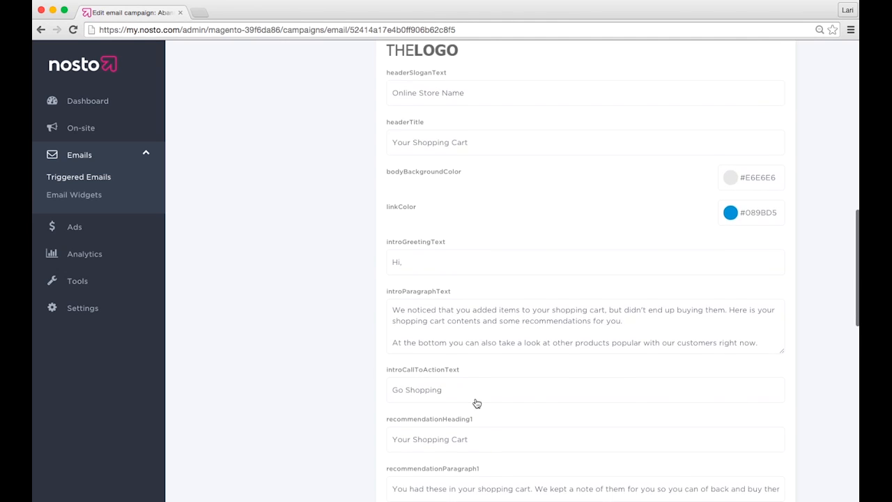
pyautogui.scroll(3)
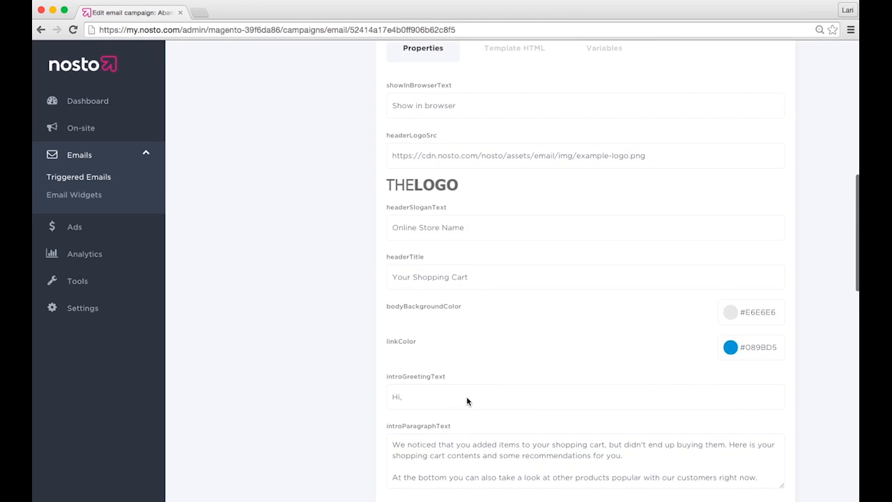
pyautogui.scroll(3)
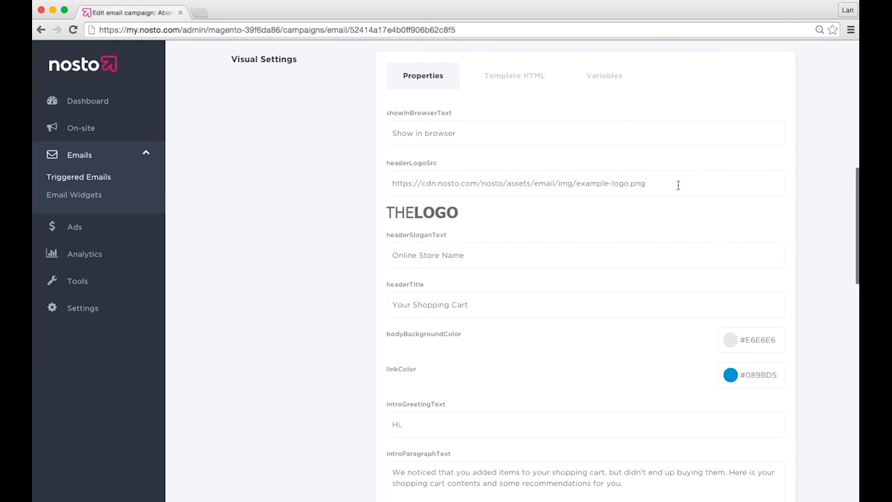
# Replace the headerLogoSrc example URL with the Nosto logo image URL
pyautogui.click(616, 180)
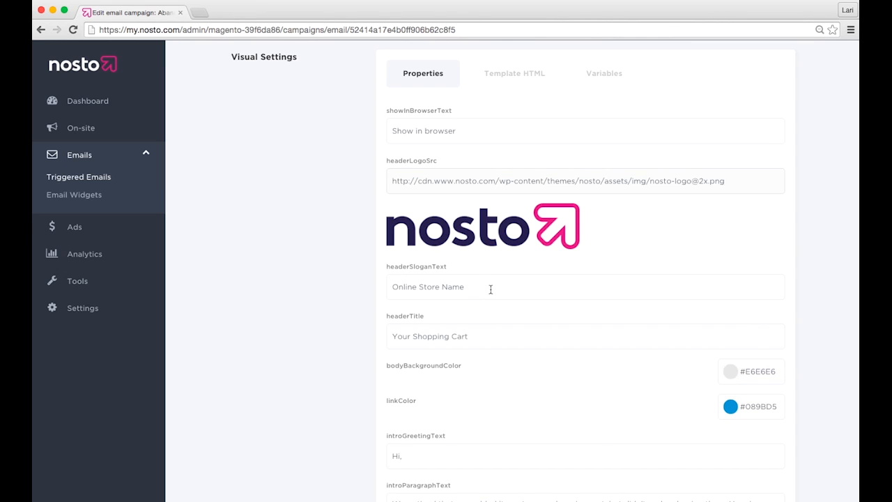
pyautogui.click(507, 287)
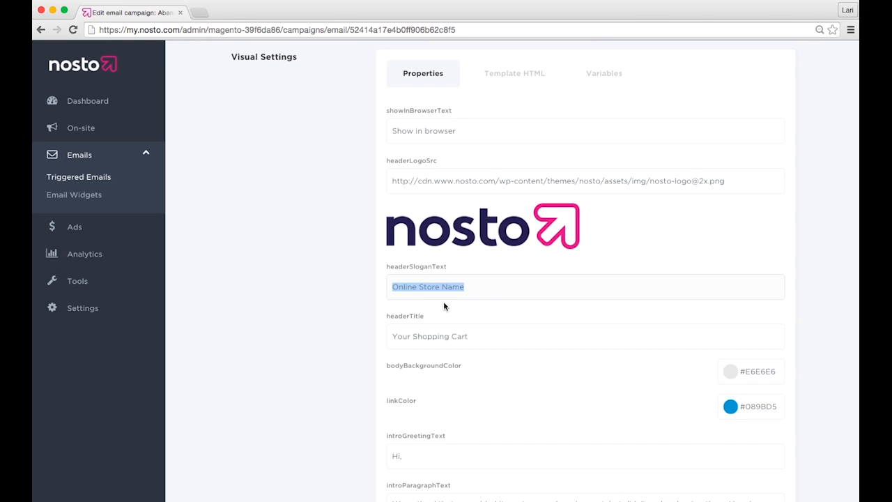
# Set headerSloganText to 'Enjoy Online Shopping'
pyautogui.write('Enj')
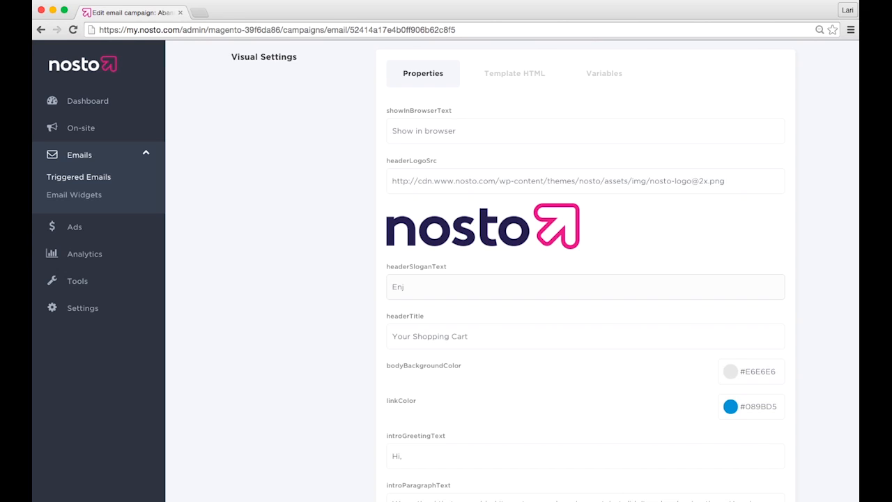
pyautogui.write('o')
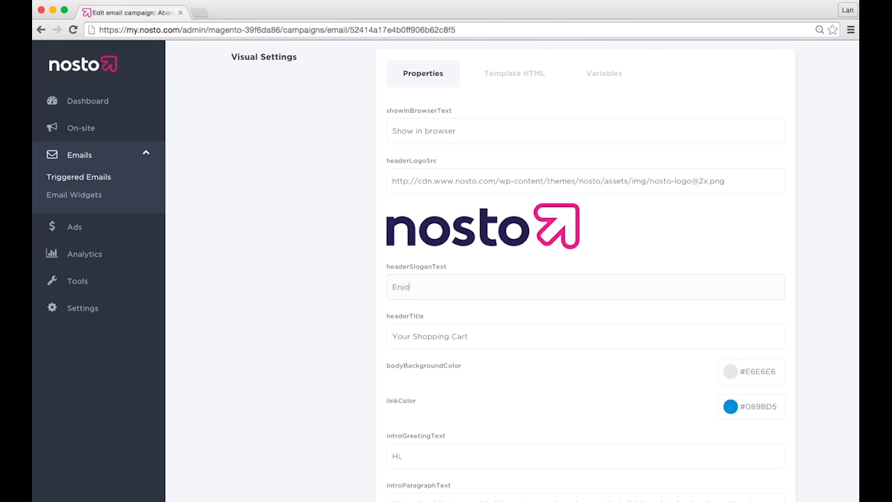
pyautogui.write('y Online')
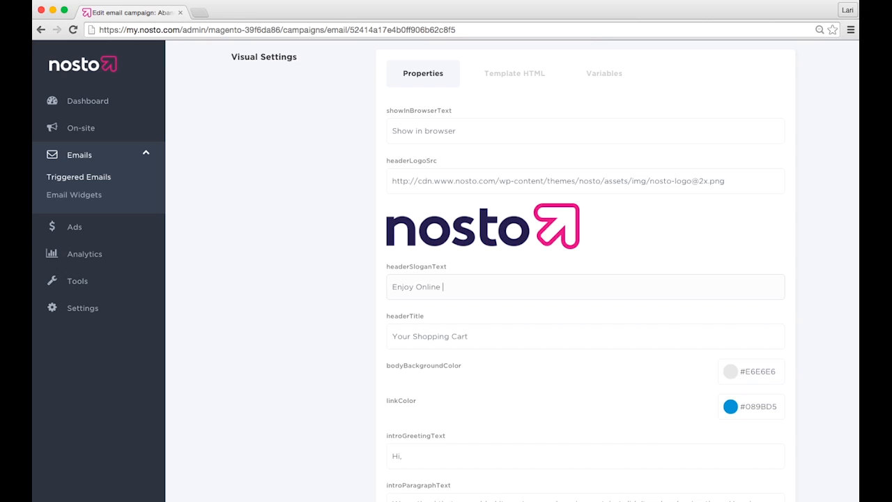
pyautogui.write('Shopping')
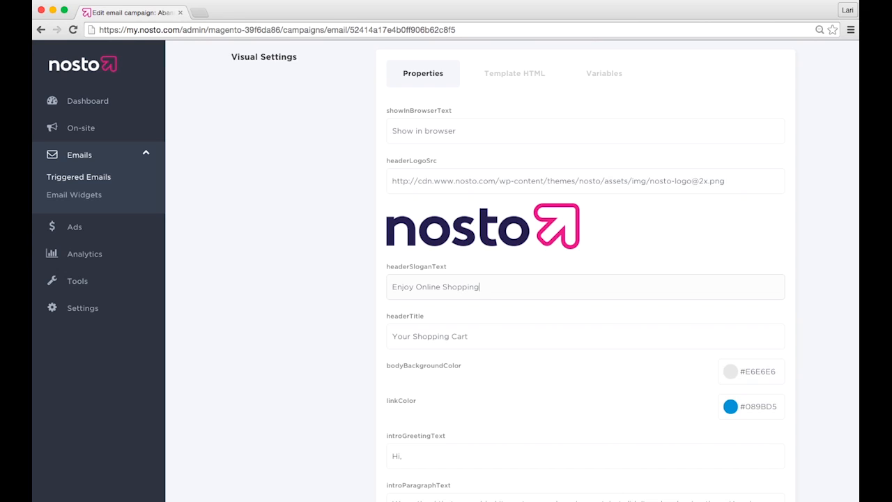
pyautogui.click(310, 269)
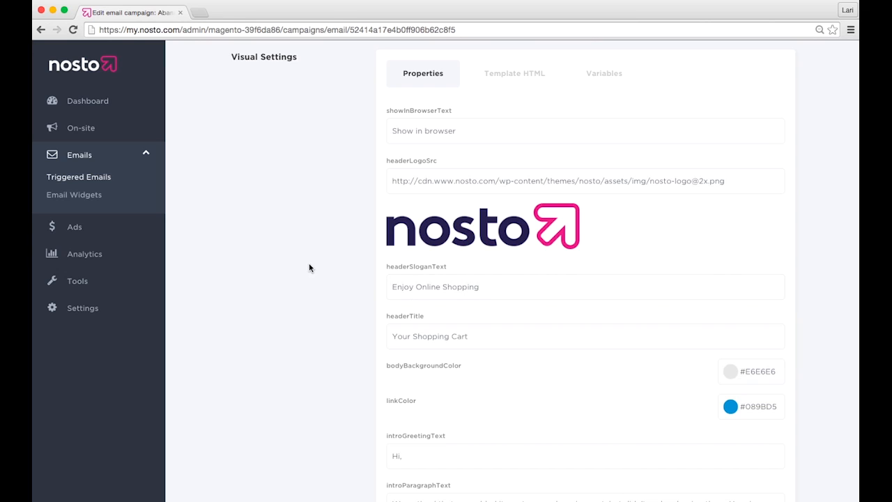
pyautogui.moveTo(360, 293)
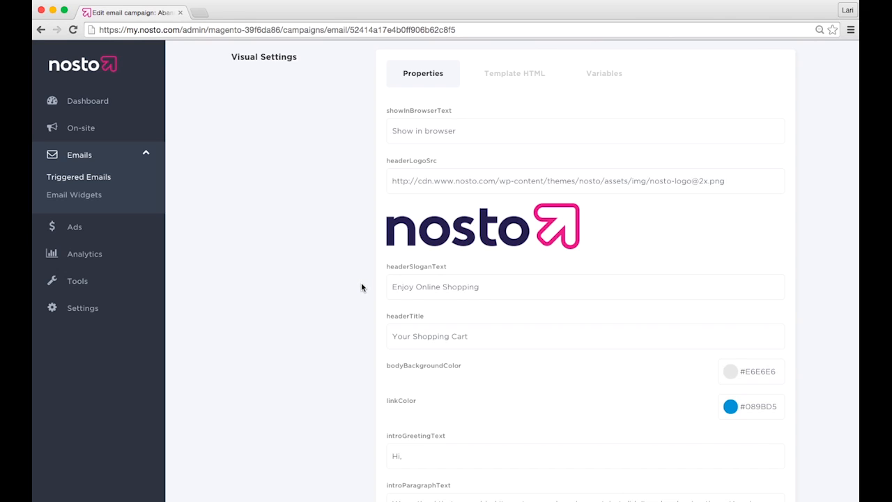
# Scroll to the page bottom, leaving coupon texts and test email at defaults
pyautogui.scroll(-3)
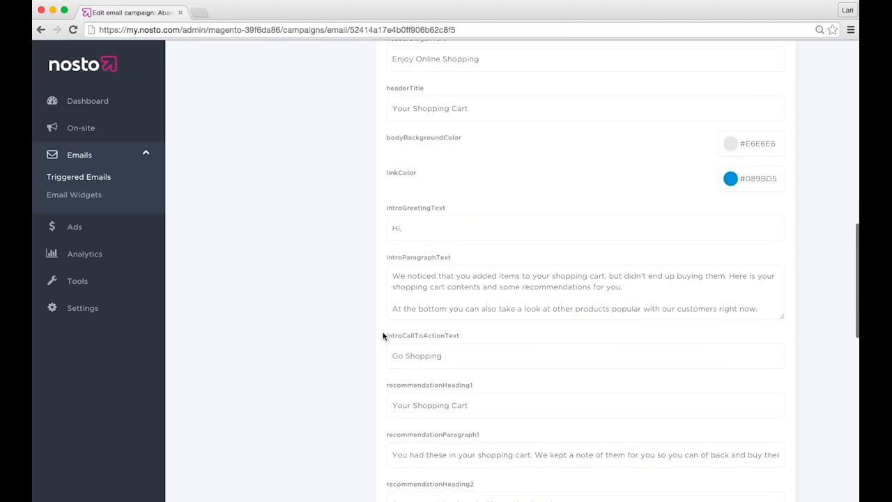
pyautogui.scroll(-3)
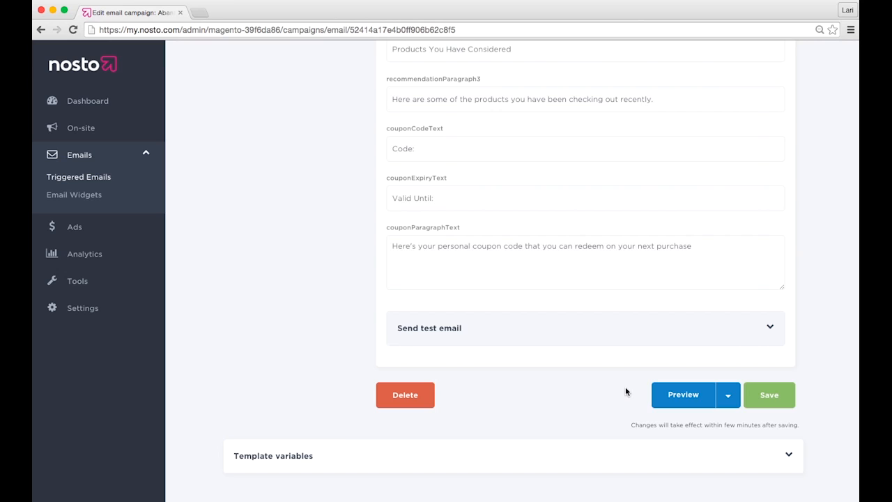
pyautogui.moveTo(614, 368)
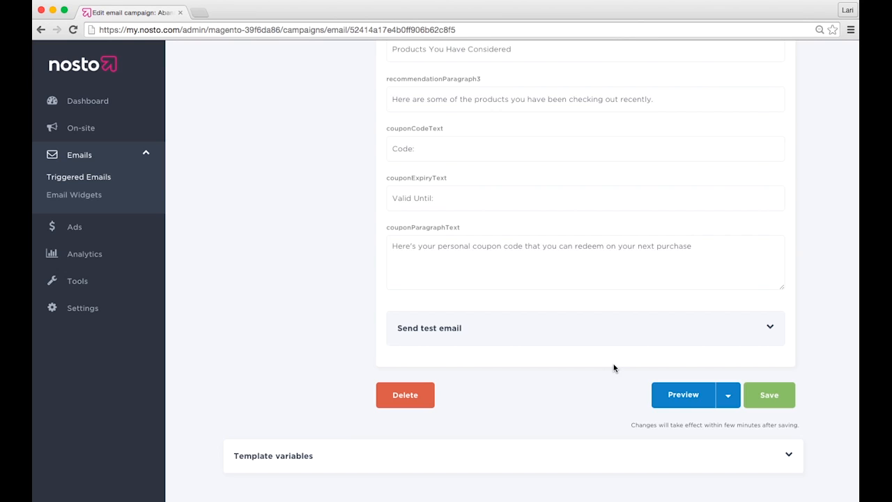
pyautogui.moveTo(612, 350)
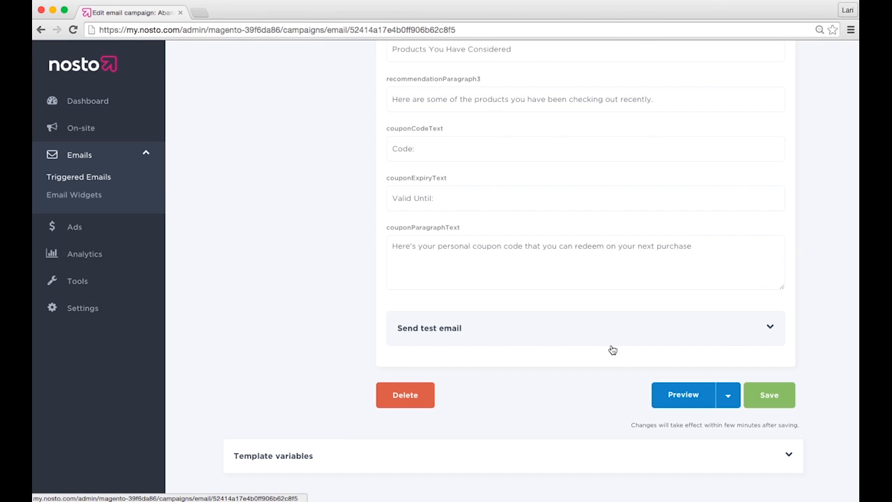